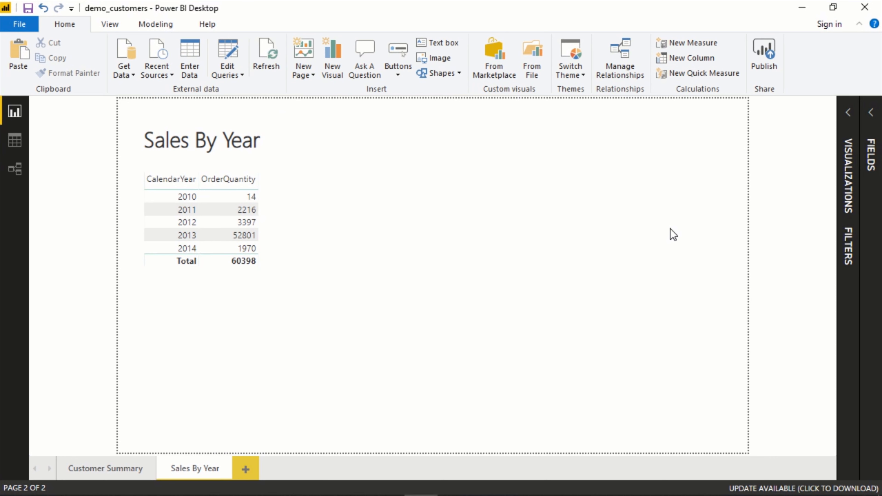
# - Rename the new CalendarYear Hierarchy in the Calendar Date table to 'Date Hierarchy'
pyautogui.click(171, 196)
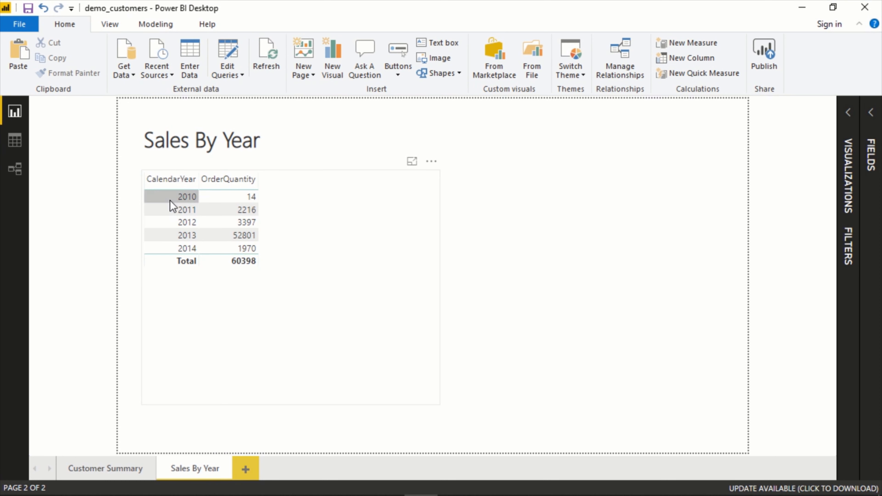
pyautogui.moveTo(349, 260)
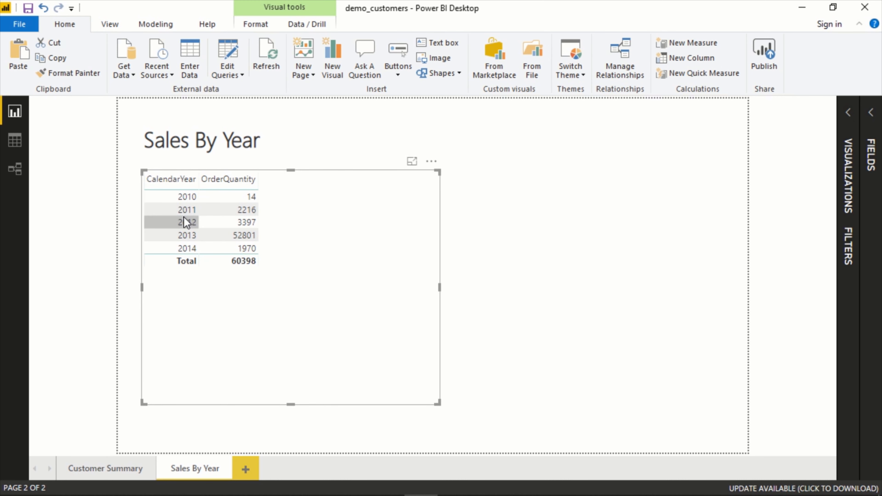
pyautogui.moveTo(140, 200)
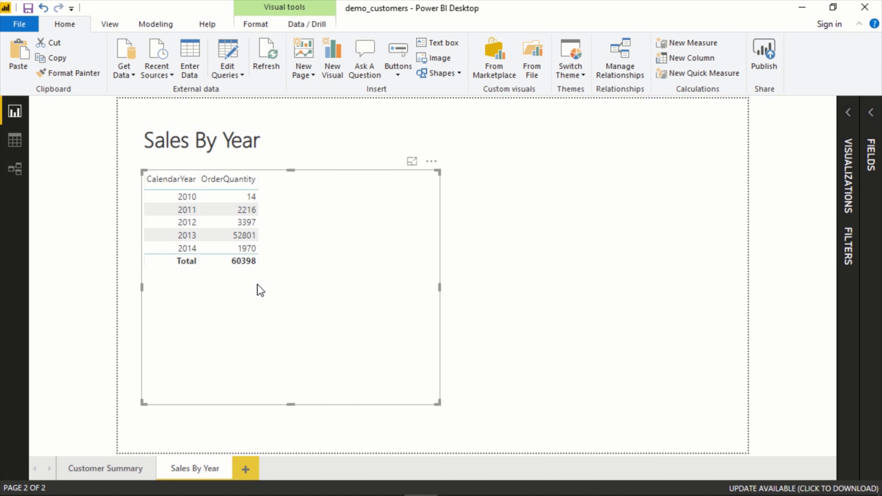
pyautogui.moveTo(224, 271)
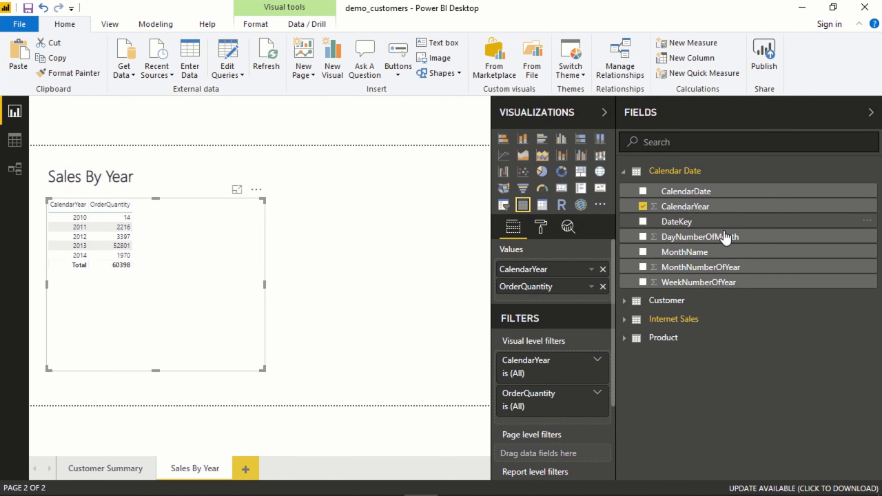
pyautogui.moveTo(707, 237)
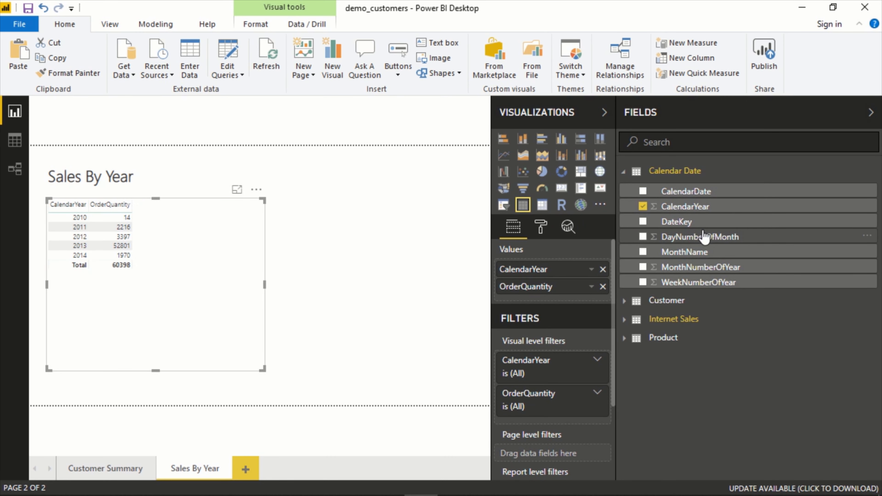
pyautogui.moveTo(224, 224)
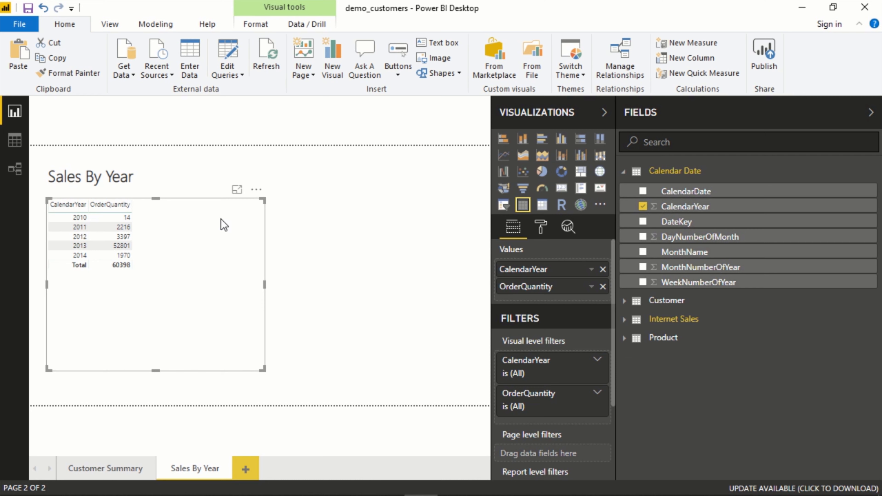
pyautogui.moveTo(693, 253)
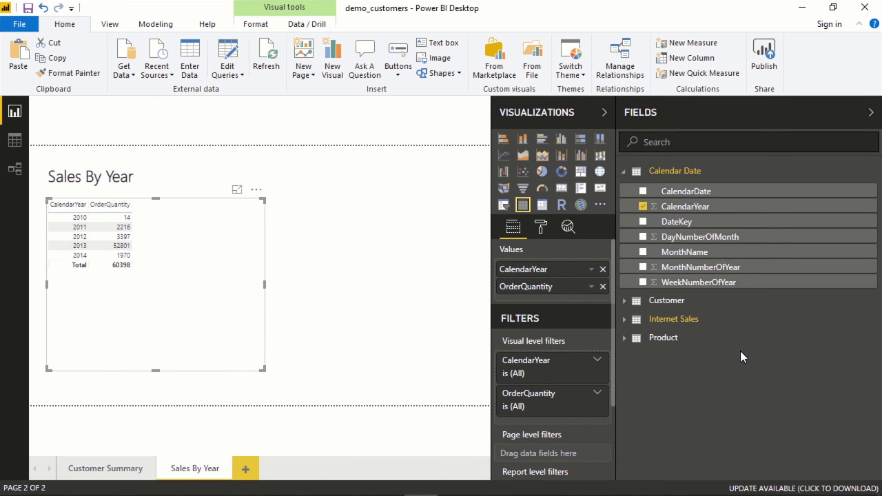
pyautogui.moveTo(684, 210)
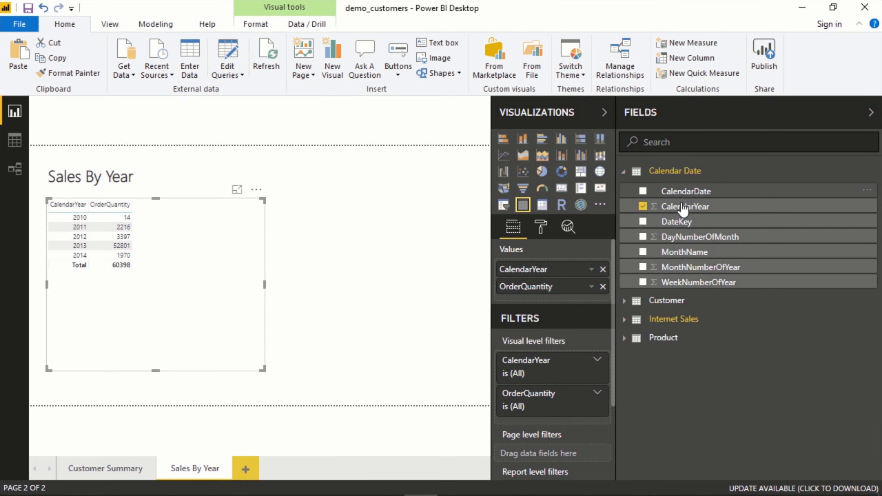
pyautogui.moveTo(711, 233)
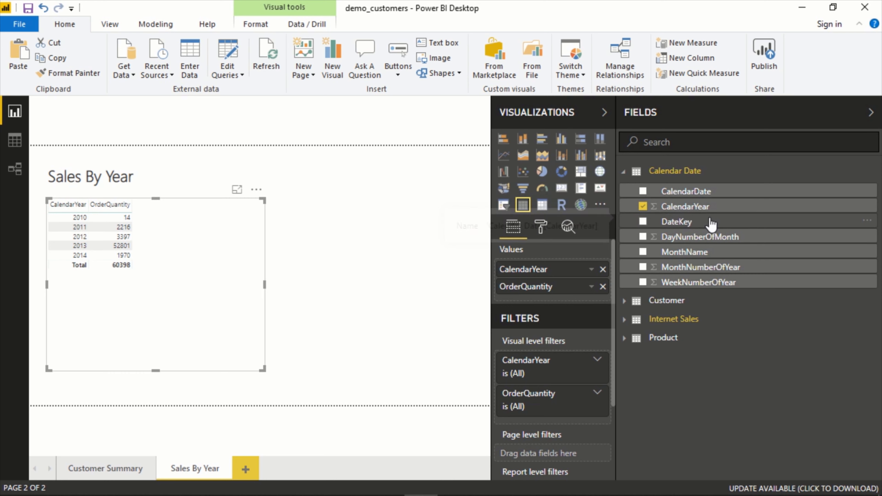
pyautogui.moveTo(696, 256)
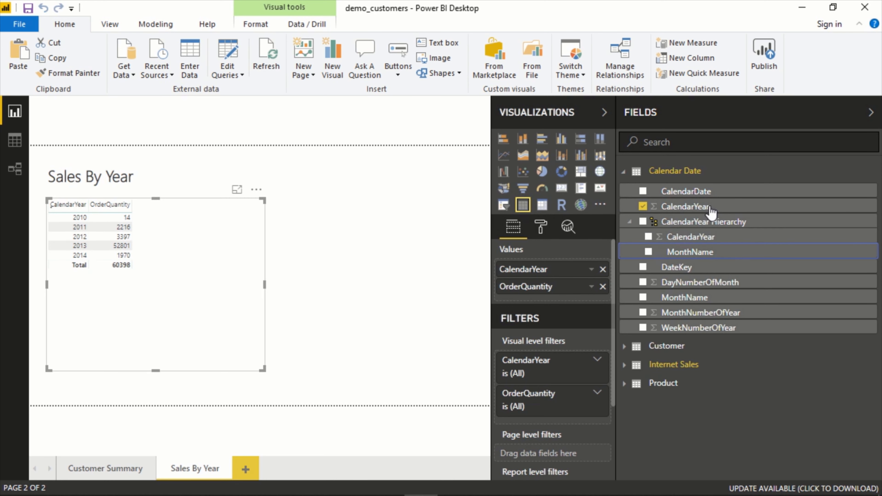
pyautogui.moveTo(702, 251)
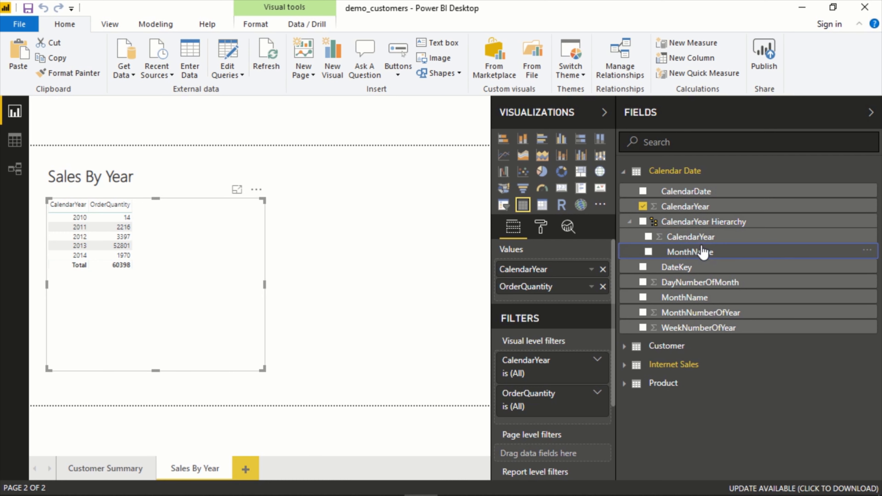
pyautogui.moveTo(709, 221)
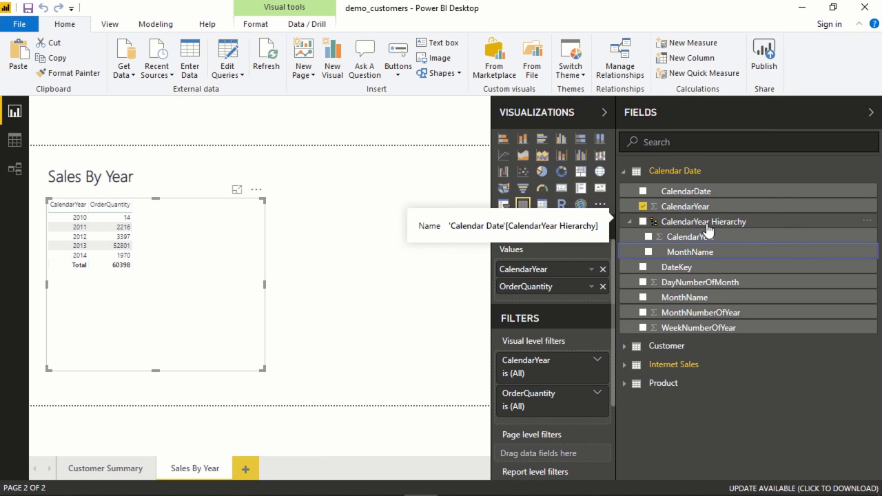
pyautogui.rightClick(704, 221)
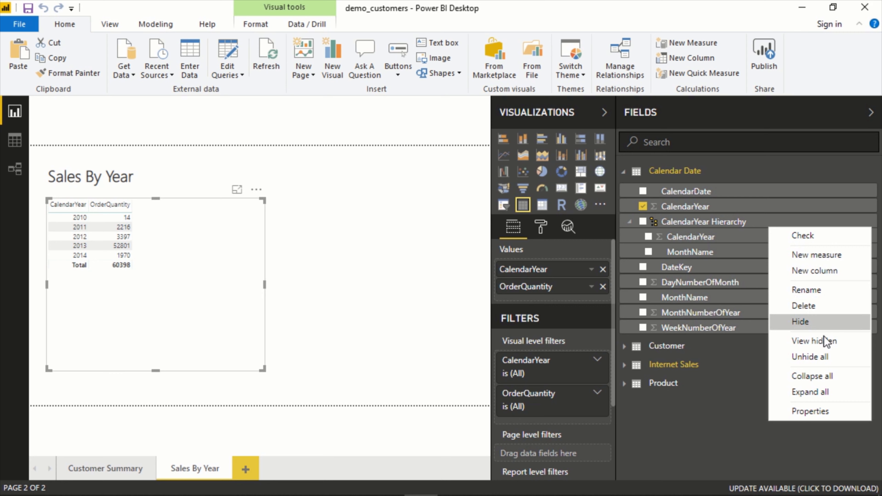
pyautogui.click(806, 290)
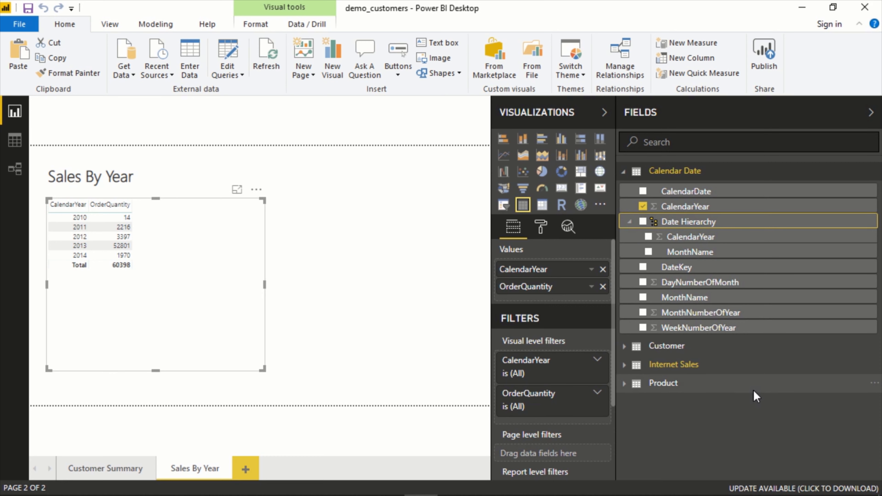
pyautogui.moveTo(692, 252)
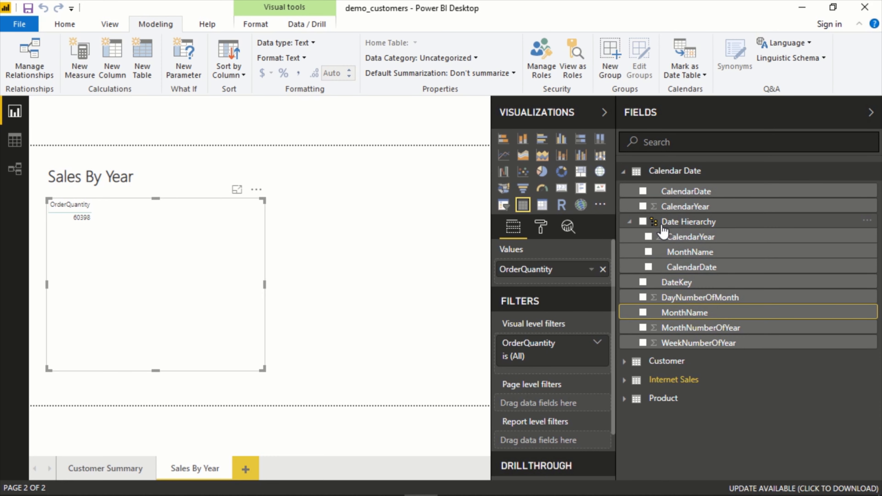
# - Add the whole Date Hierarchy to the table and remove CalendarDate from its Values
pyautogui.click(647, 221)
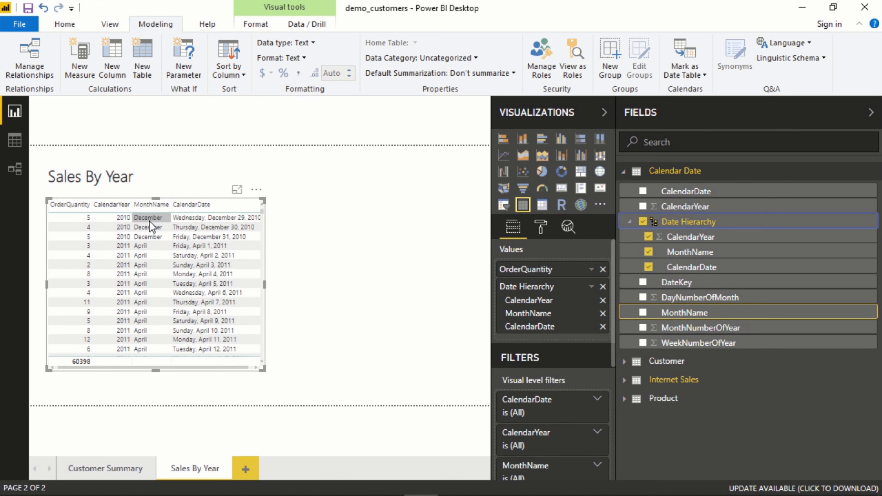
pyautogui.moveTo(186, 226)
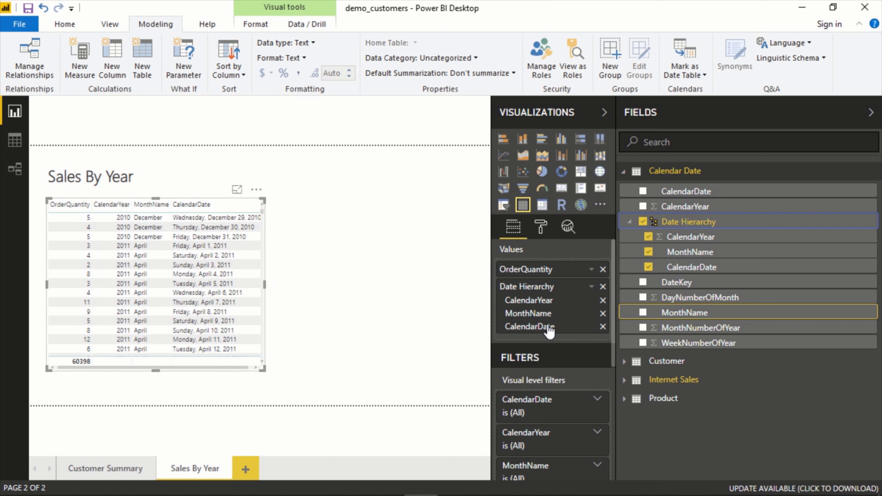
pyautogui.click(602, 327)
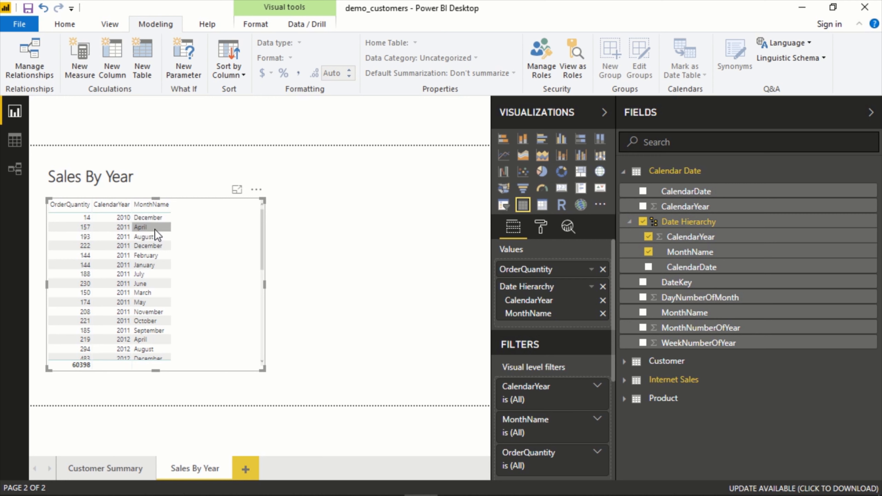
pyautogui.moveTo(149, 264)
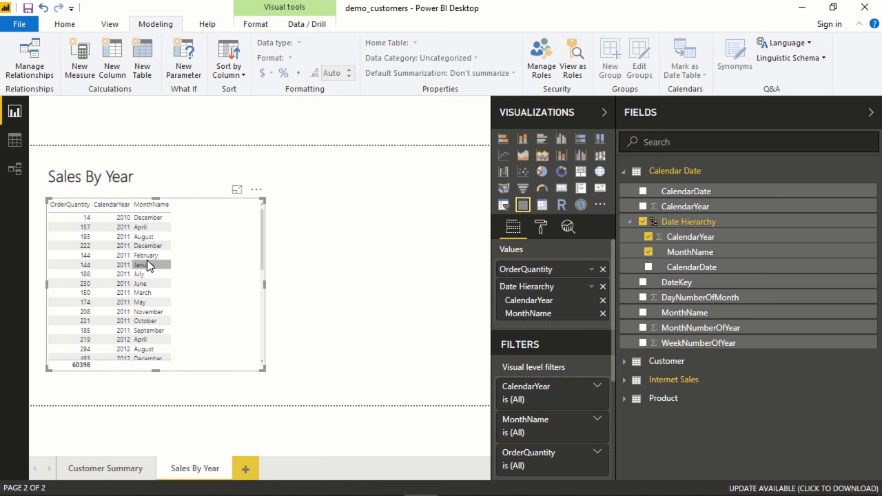
pyautogui.moveTo(152, 204)
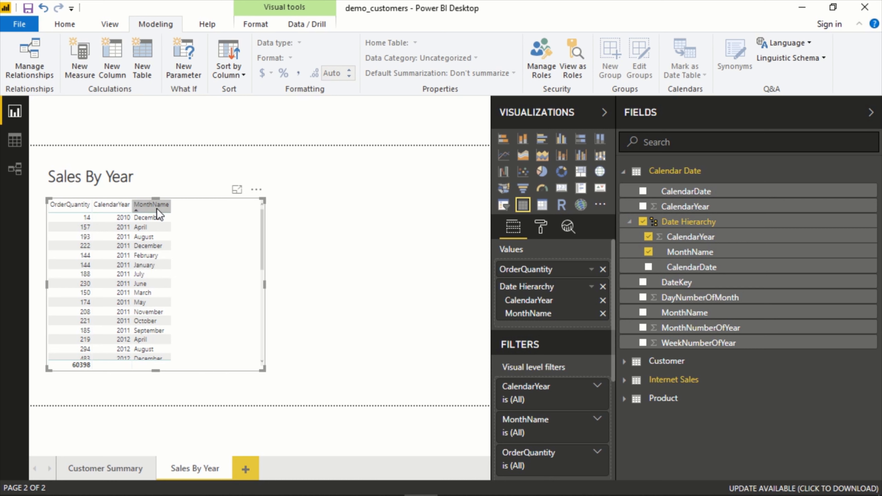
pyautogui.moveTo(213, 98)
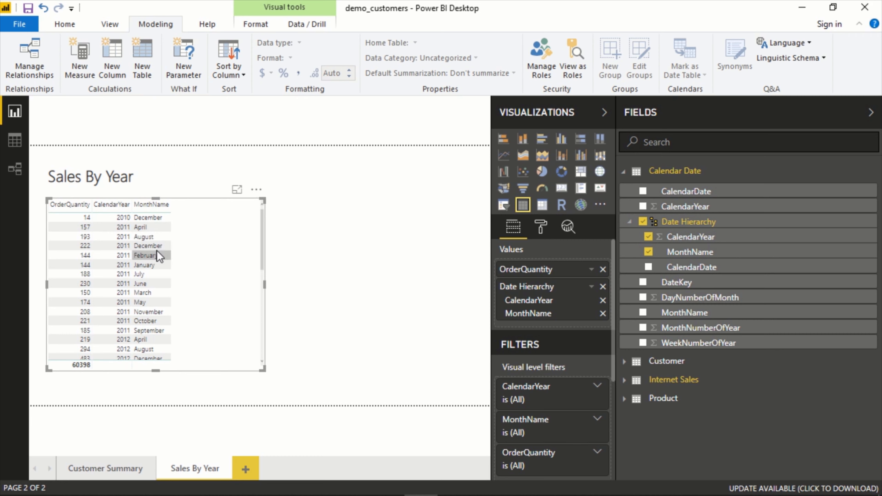
pyautogui.moveTo(243, 89)
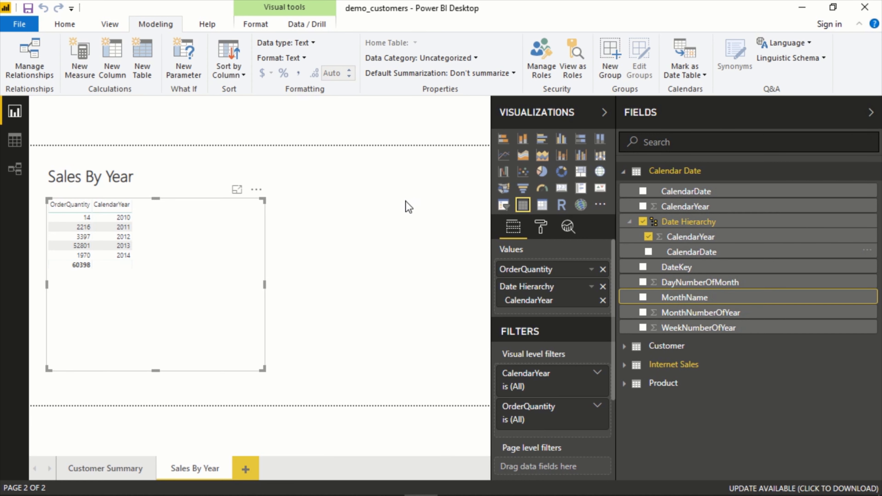
pyautogui.moveTo(684, 297)
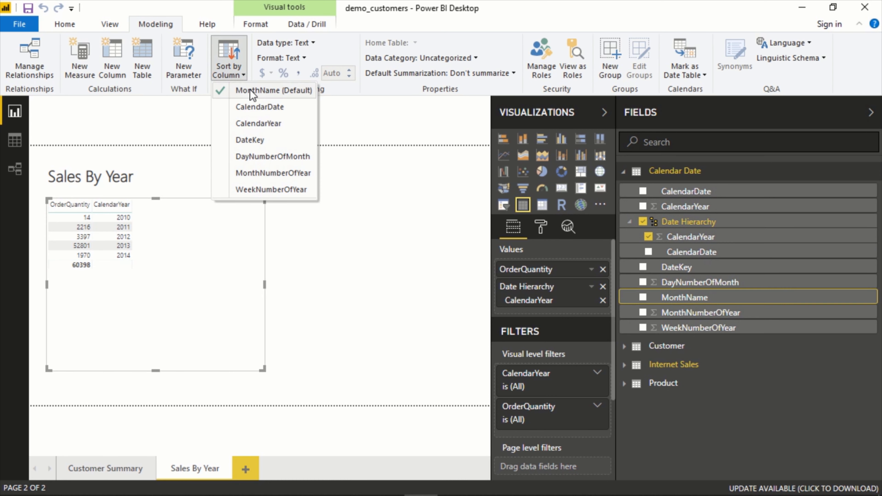
pyautogui.moveTo(284, 103)
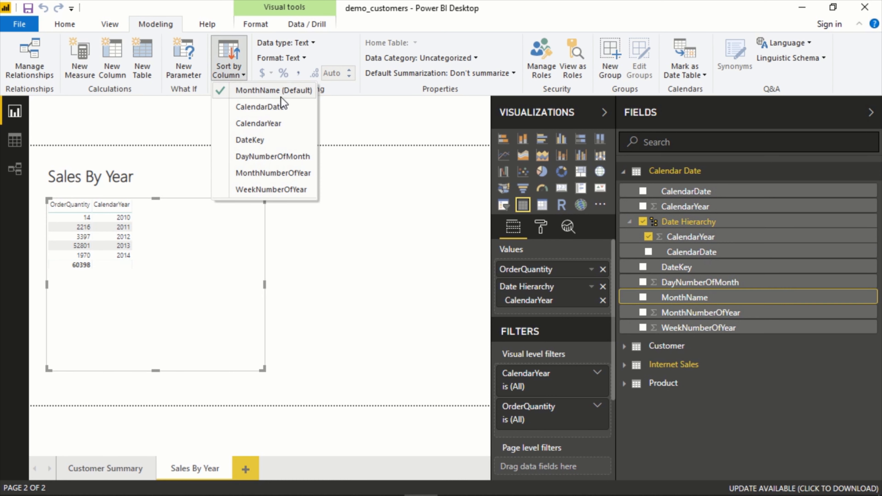
pyautogui.moveTo(280, 97)
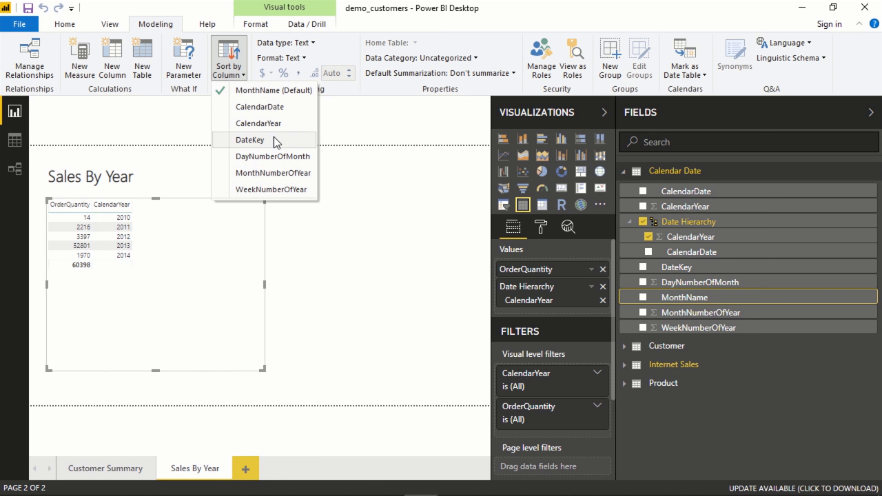
pyautogui.moveTo(280, 161)
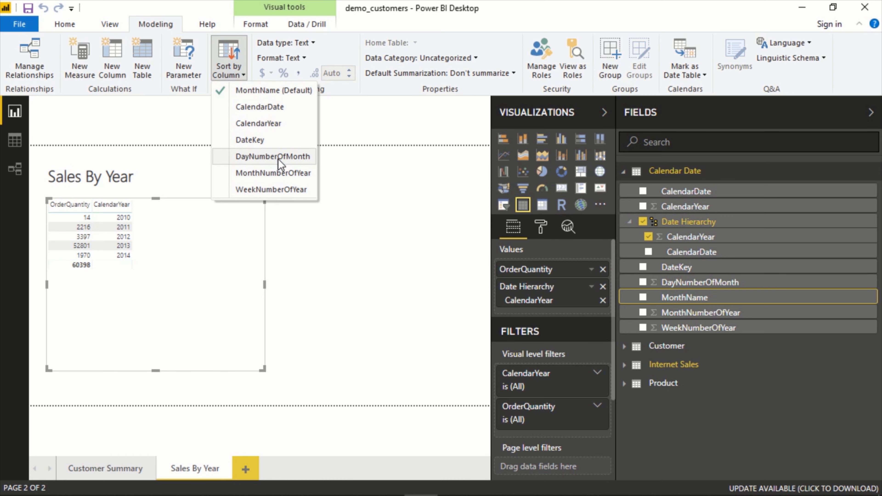
pyautogui.moveTo(268, 173)
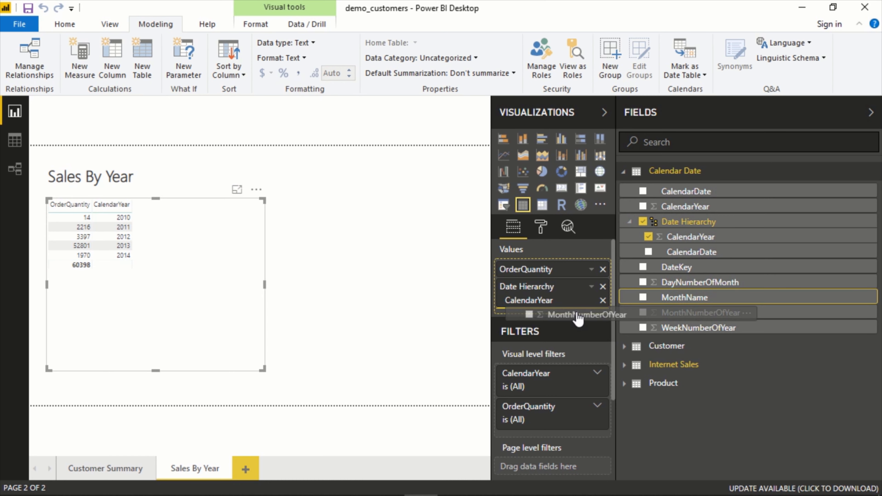
pyautogui.click(643, 313)
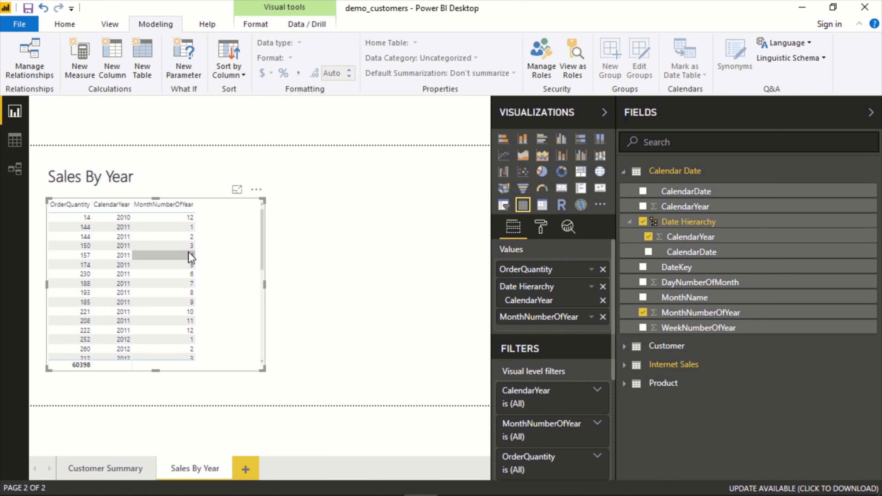
pyautogui.moveTo(189, 304)
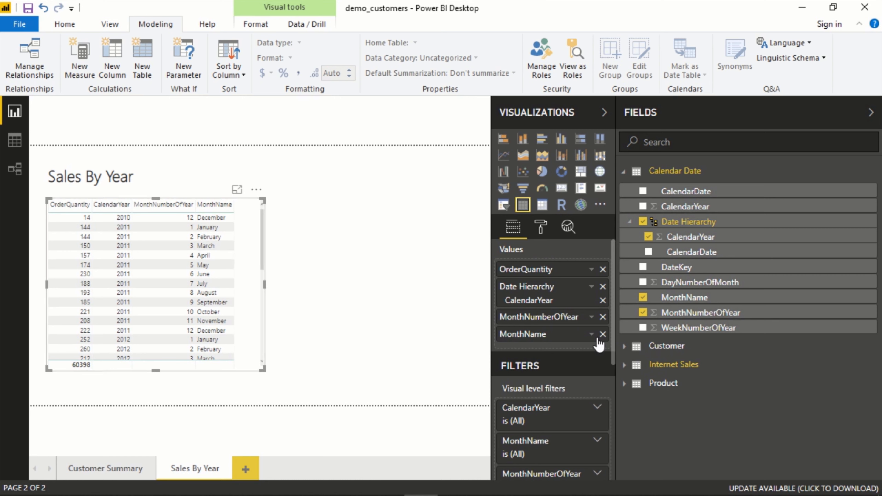
pyautogui.click(603, 334)
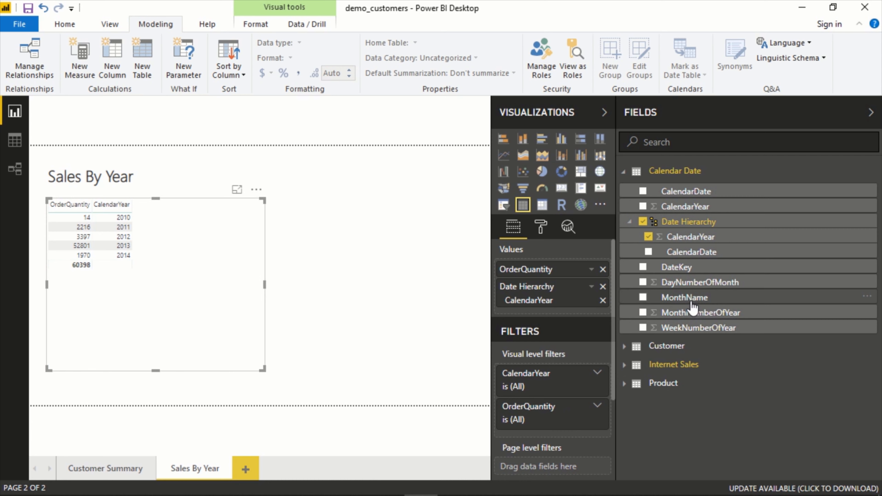
pyautogui.moveTo(685, 297)
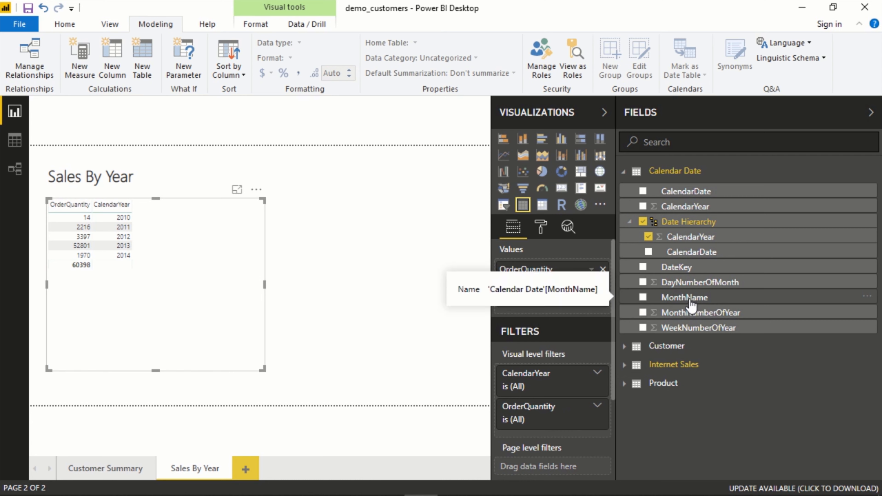
pyautogui.click(685, 298)
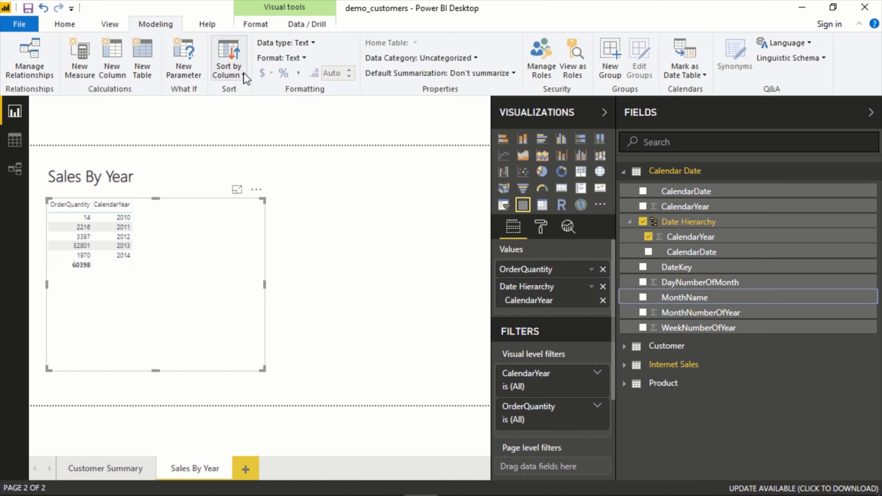
# - Swap the plain MonthName column for the Date Hierarchy's MonthName level in the table
pyautogui.click(228, 56)
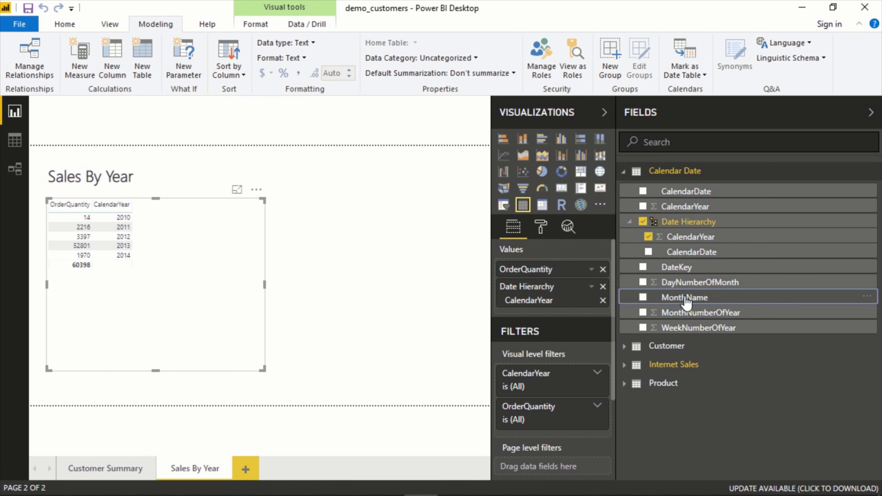
pyautogui.click(648, 297)
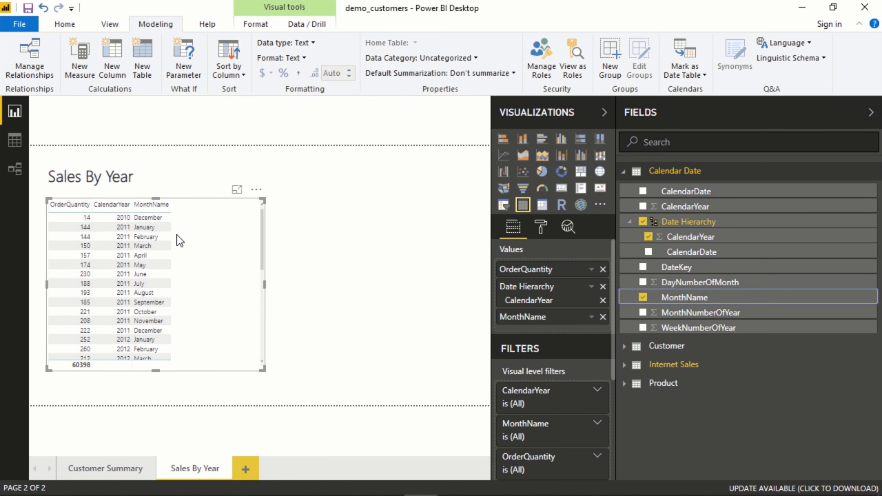
pyautogui.moveTo(149, 302)
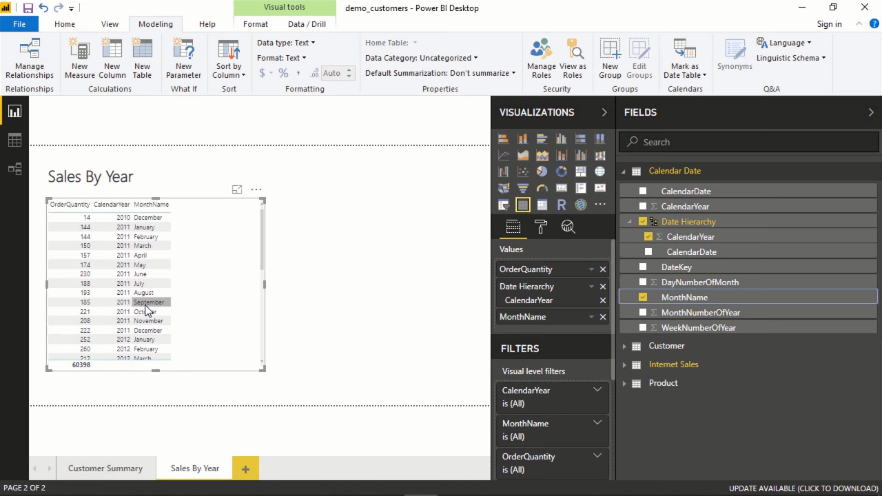
pyautogui.moveTo(161, 241)
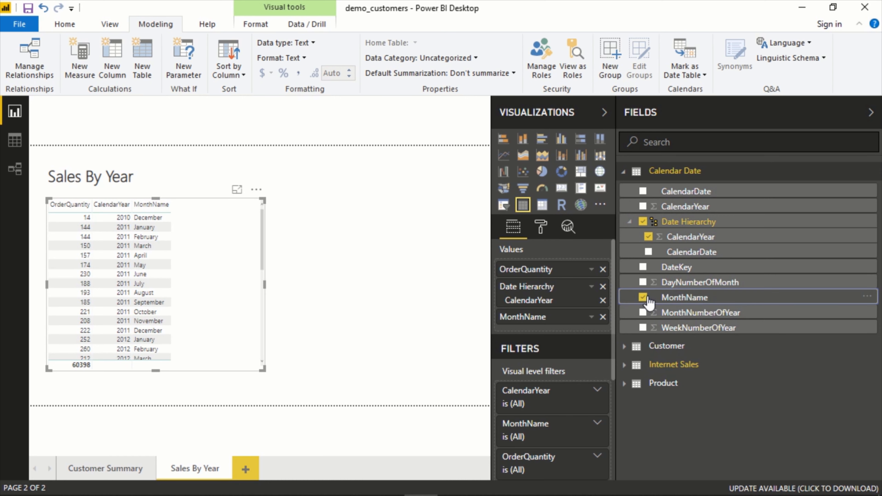
pyautogui.click(644, 298)
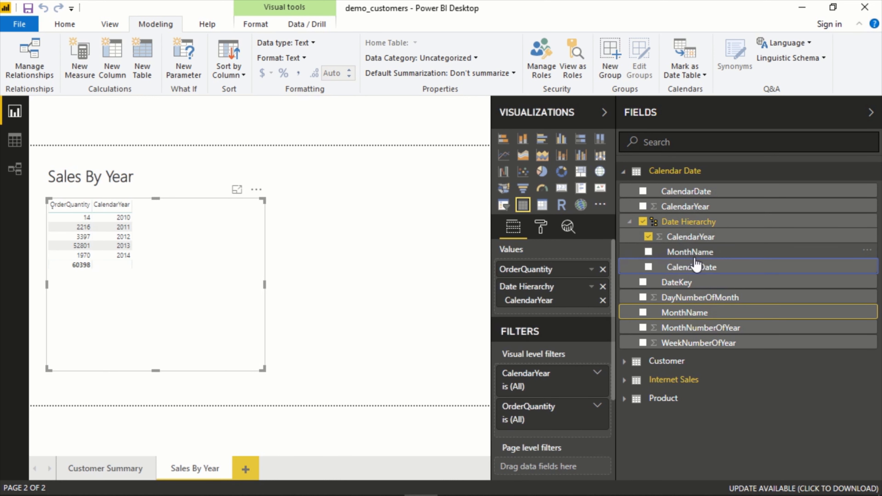
pyautogui.moveTo(652, 258)
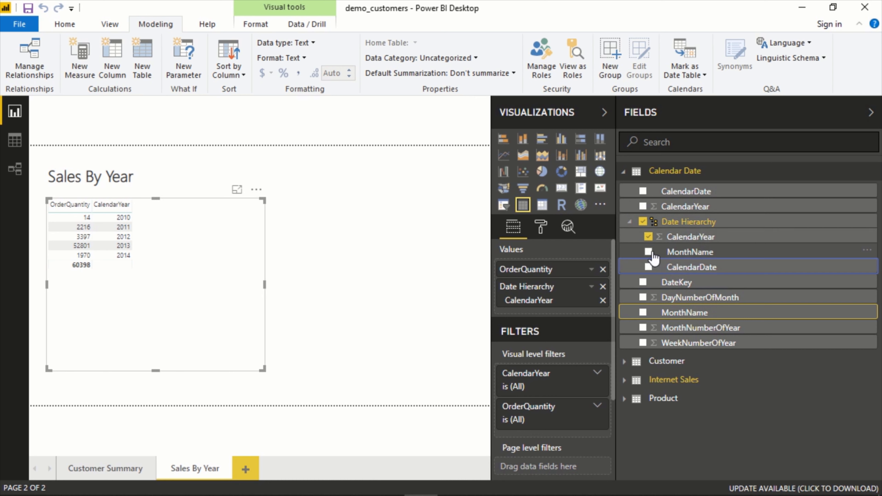
pyautogui.click(647, 251)
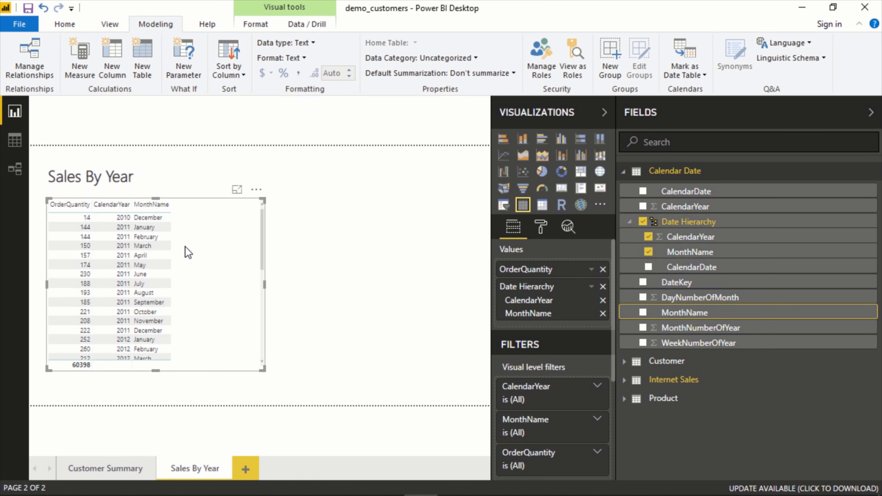
pyautogui.moveTo(524, 297)
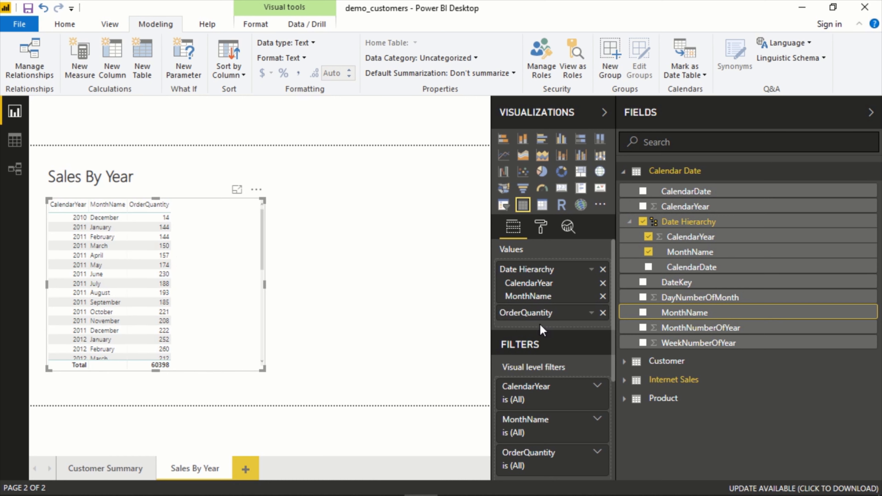
pyautogui.moveTo(104, 228)
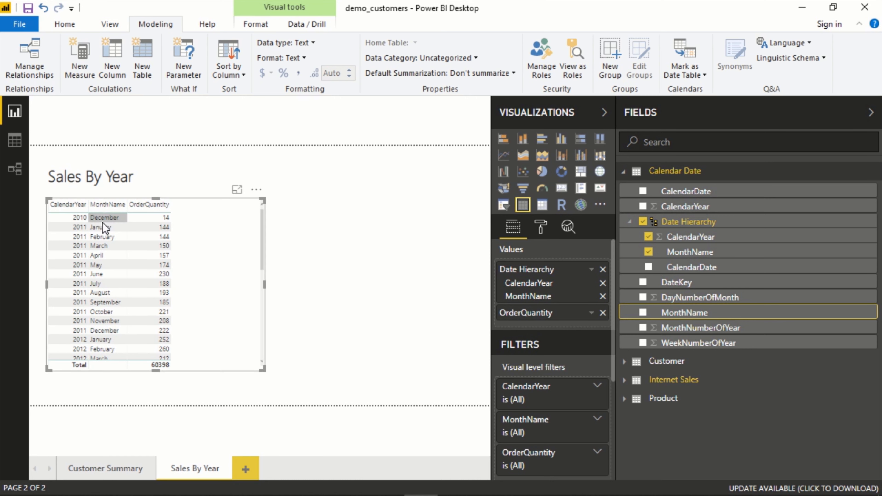
pyautogui.moveTo(117, 255)
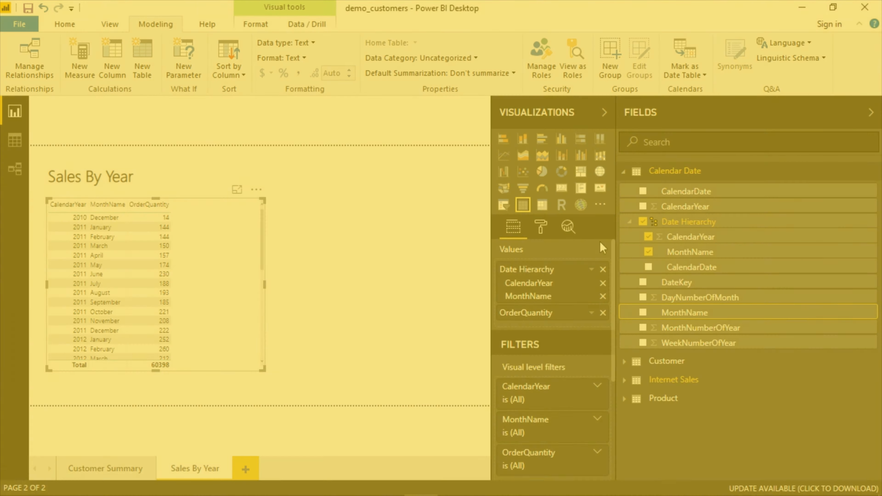
pyautogui.moveTo(542, 204)
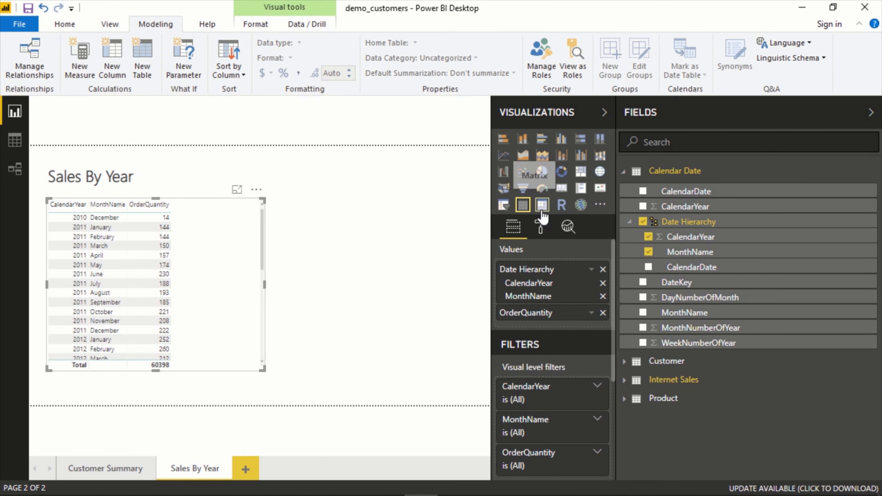
# - Convert the table to a matrix and add CalendarDate as a third row level
pyautogui.click(540, 226)
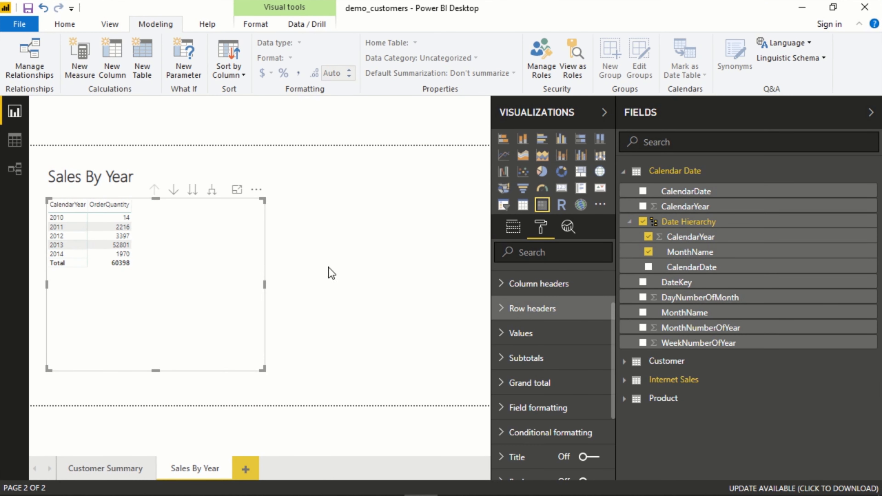
pyautogui.moveTo(173, 190)
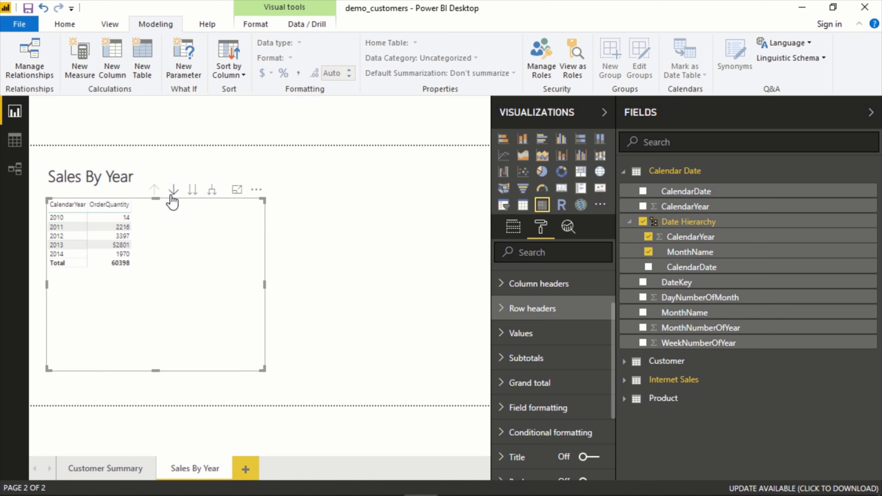
pyautogui.moveTo(175, 190)
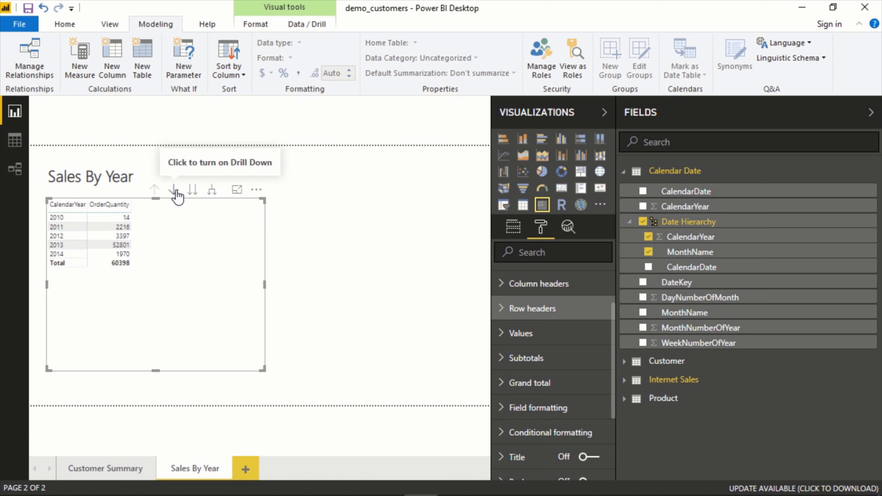
pyautogui.click(173, 190)
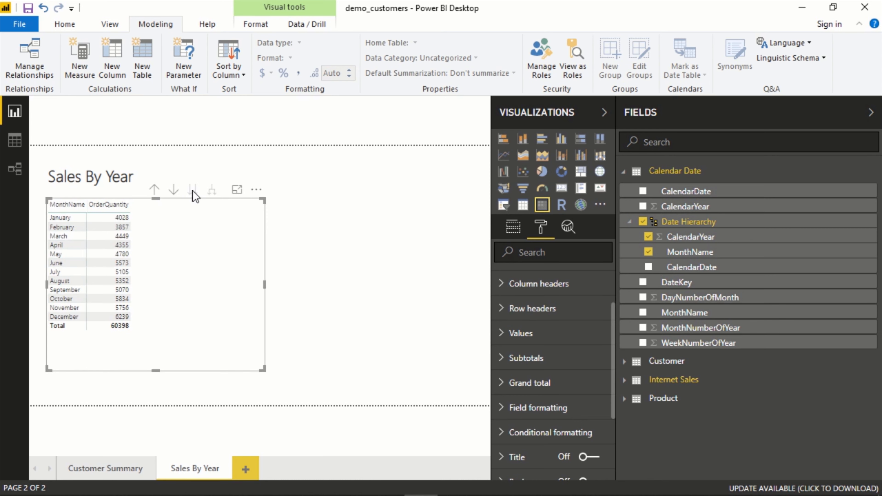
pyautogui.moveTo(163, 211)
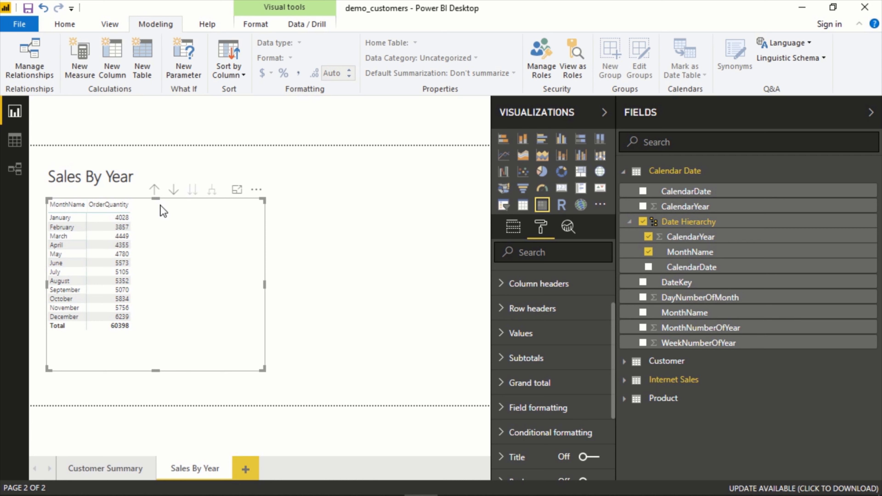
pyautogui.click(648, 267)
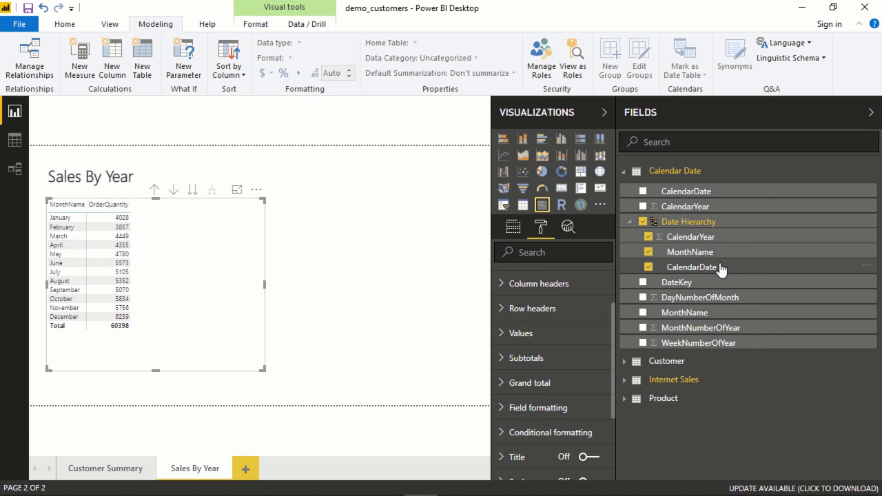
pyautogui.click(647, 267)
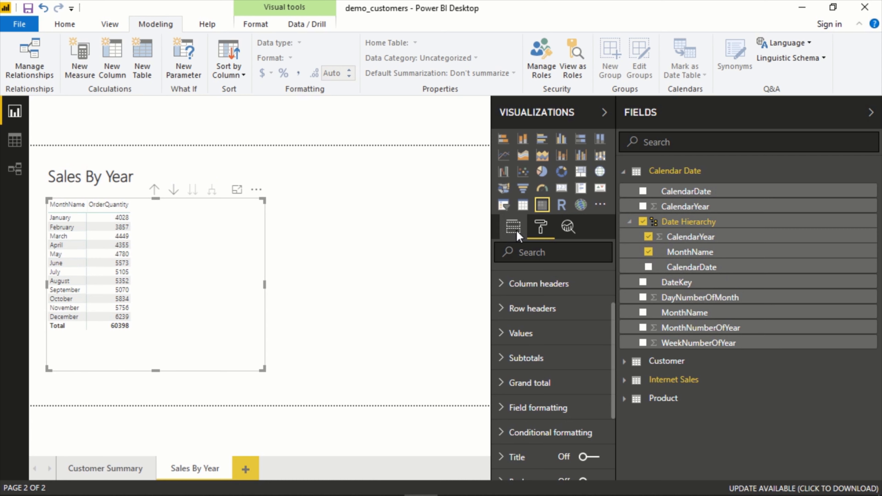
pyautogui.click(512, 226)
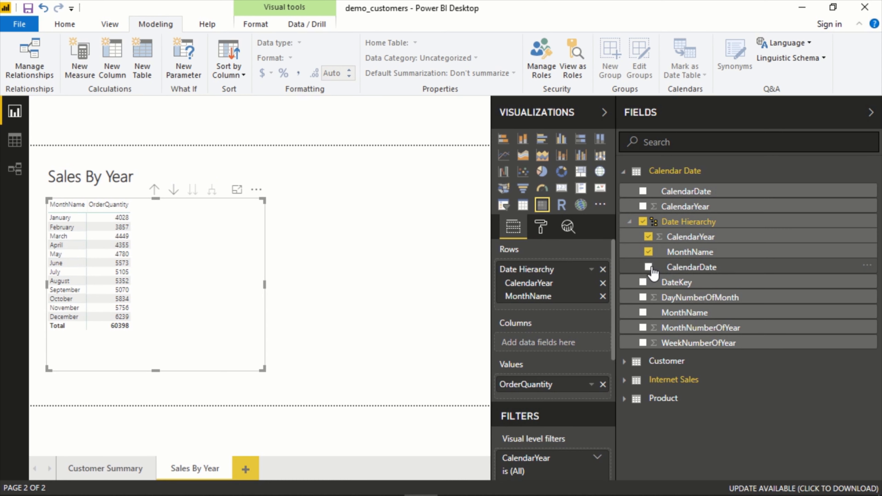
pyautogui.click(647, 267)
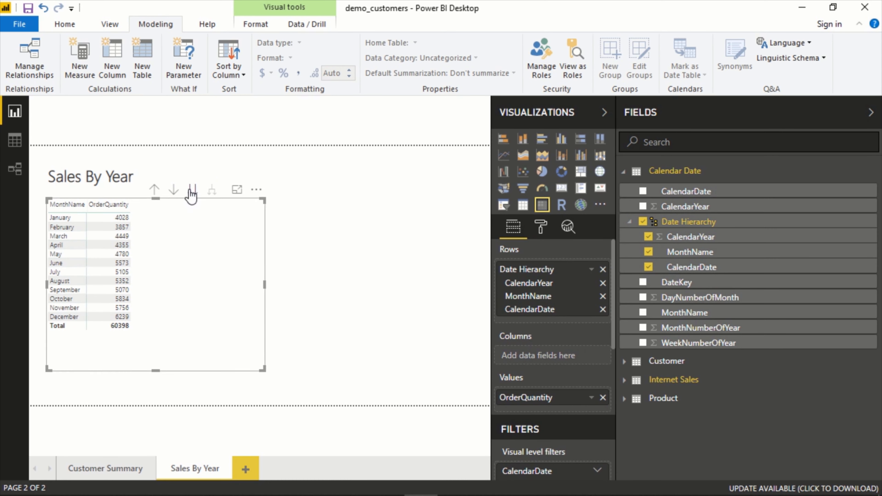
# - Expand all years to months, drill into 2012, return to years and drill a single year's months
pyautogui.click(193, 190)
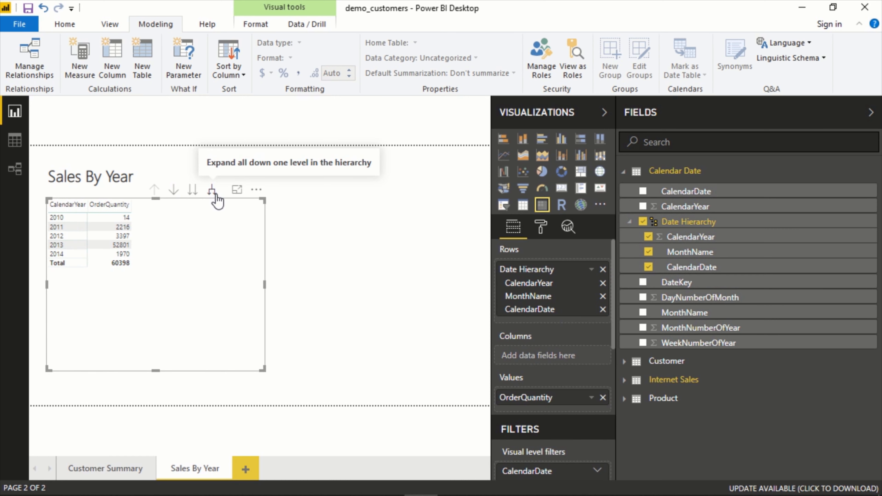
pyautogui.click(212, 189)
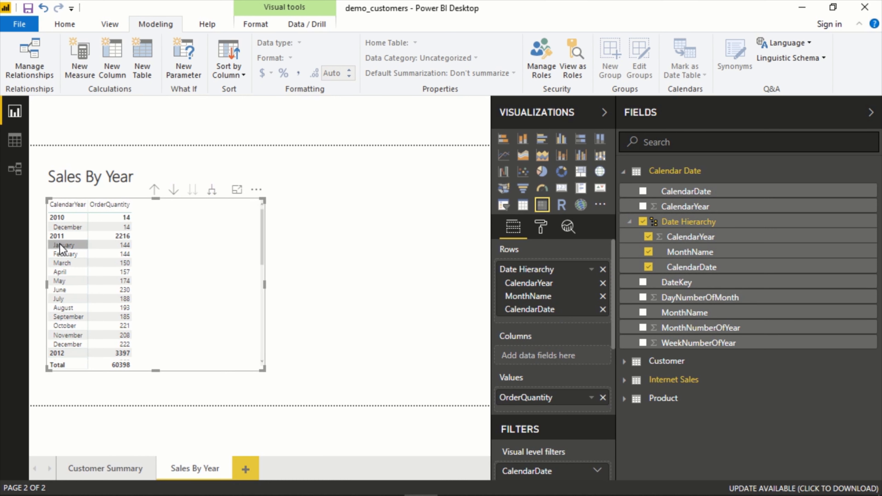
pyautogui.click(173, 189)
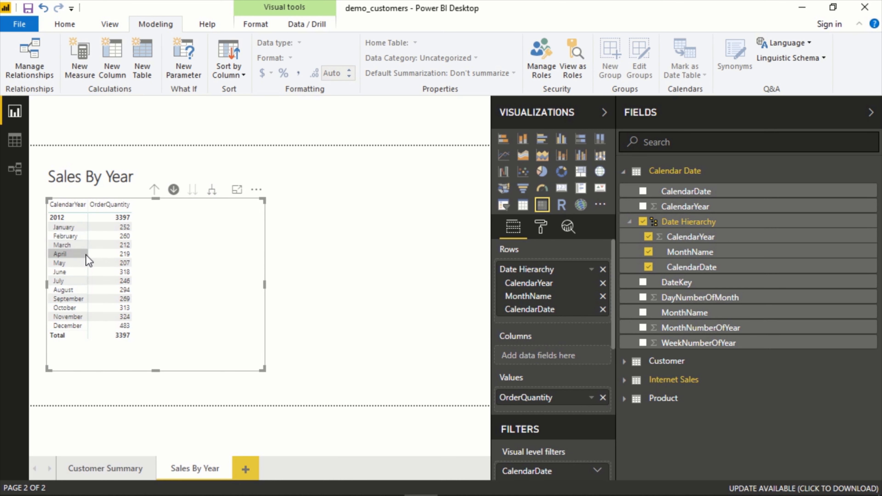
pyautogui.click(173, 189)
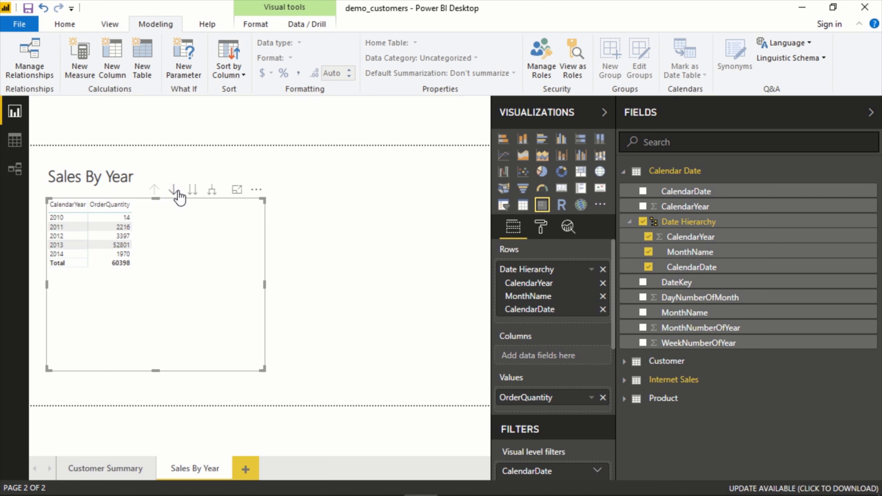
pyautogui.click(173, 189)
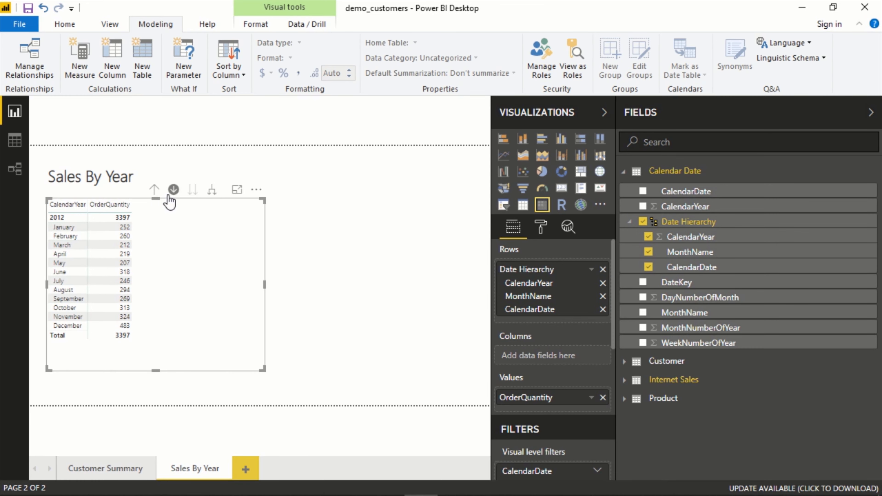
pyautogui.click(173, 189)
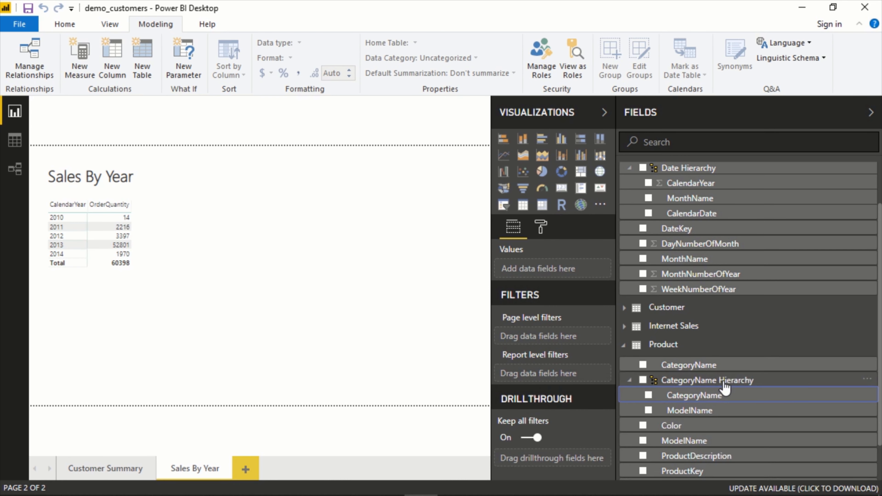
pyautogui.moveTo(712, 461)
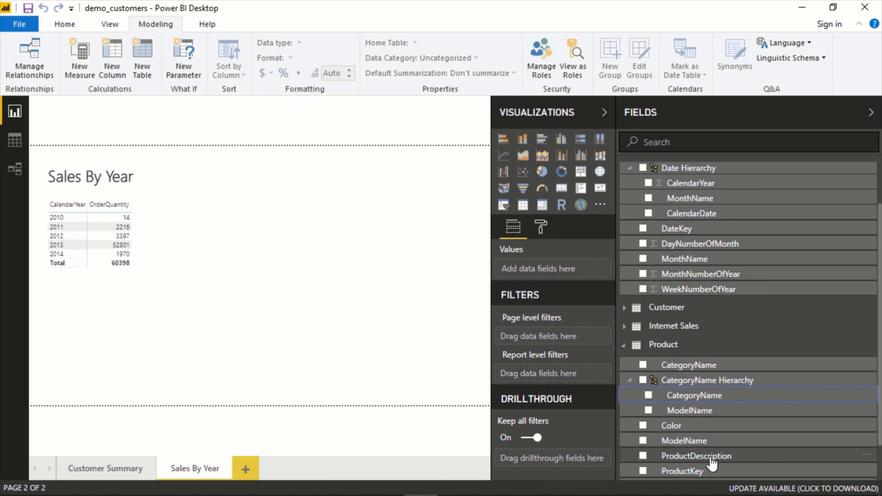
# - Create a new table from the Product table's CategoryName Hierarchy
pyautogui.scroll(-3)
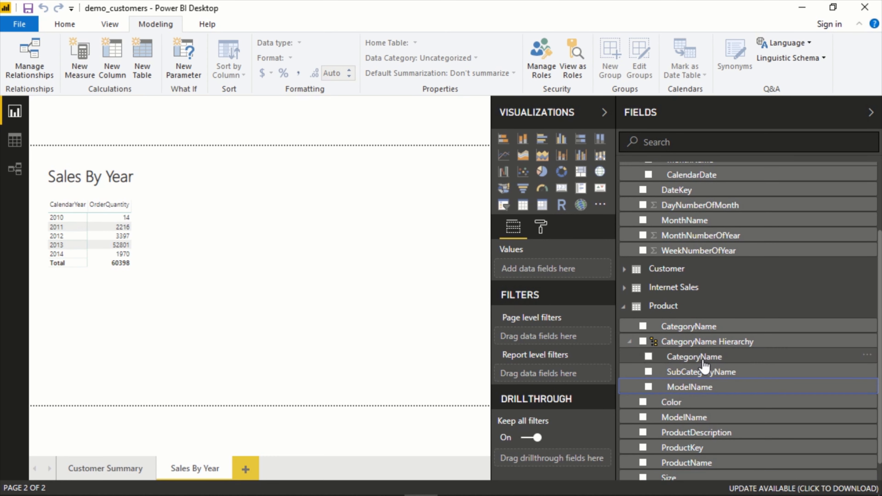
pyautogui.moveTo(695, 409)
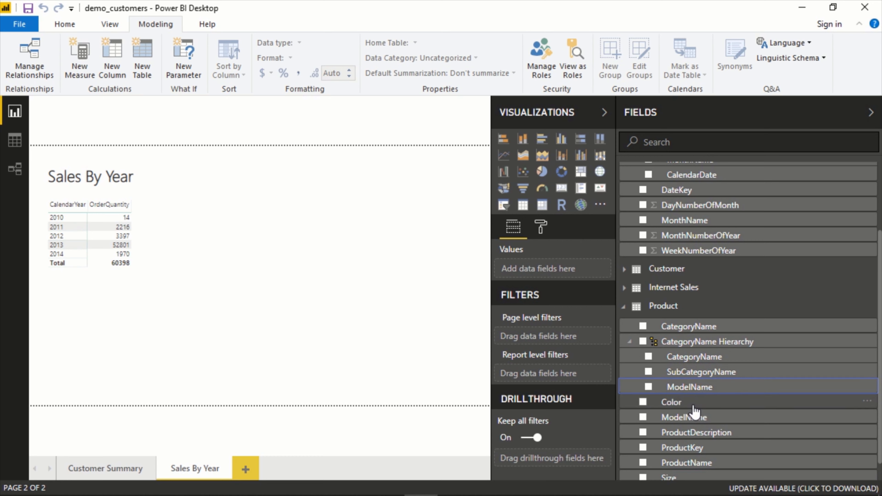
pyautogui.scroll(-3)
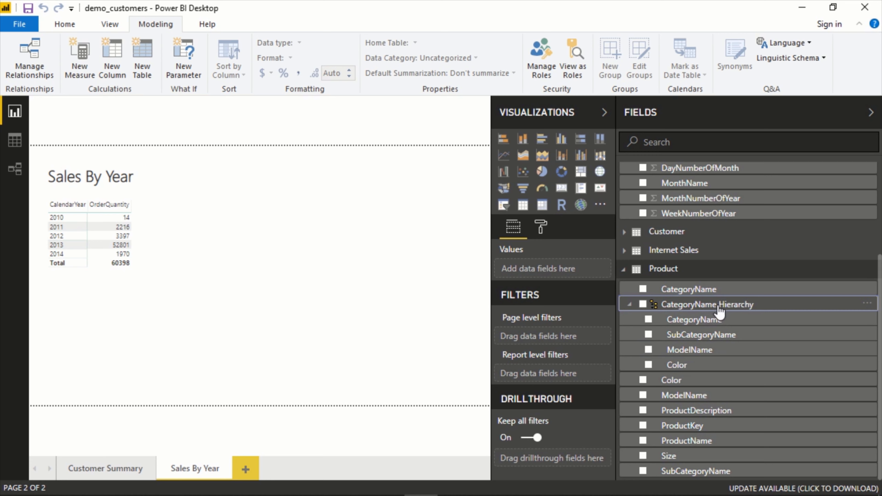
pyautogui.click(643, 304)
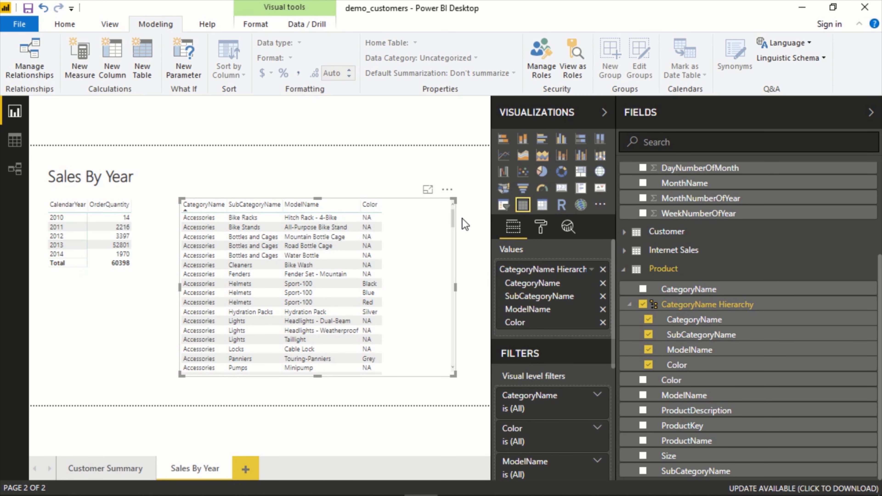
pyautogui.moveTo(351, 231)
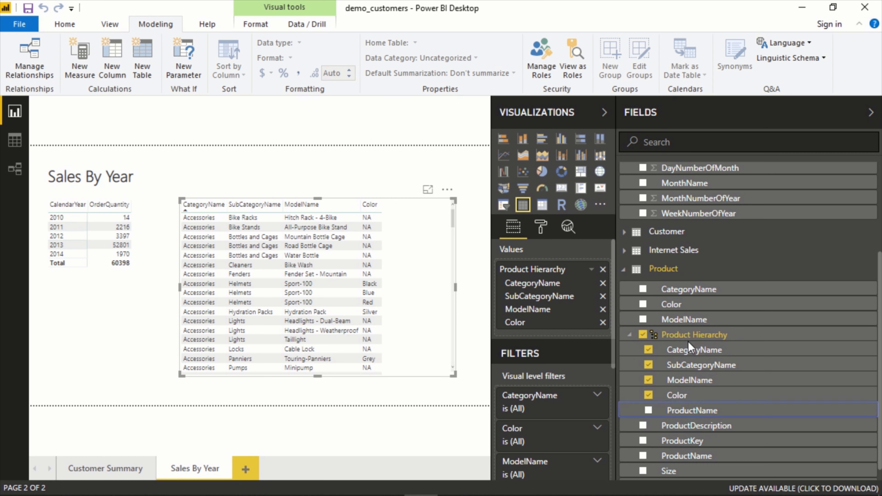
# - Add ProductName to the product table so it lists first
pyautogui.click(643, 410)
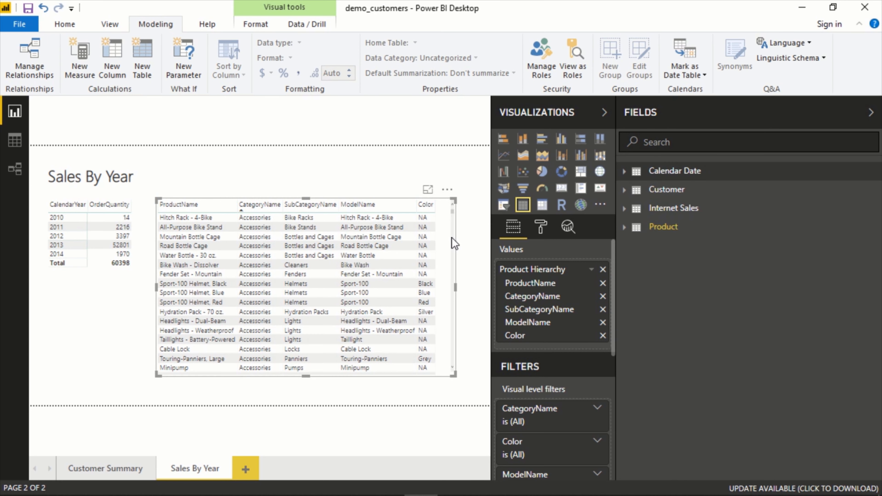
pyautogui.moveTo(559, 110)
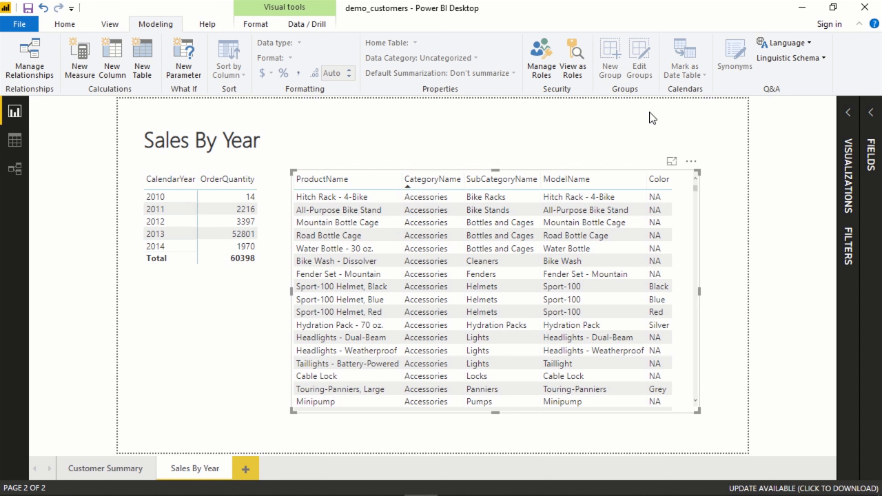
pyautogui.moveTo(776, 234)
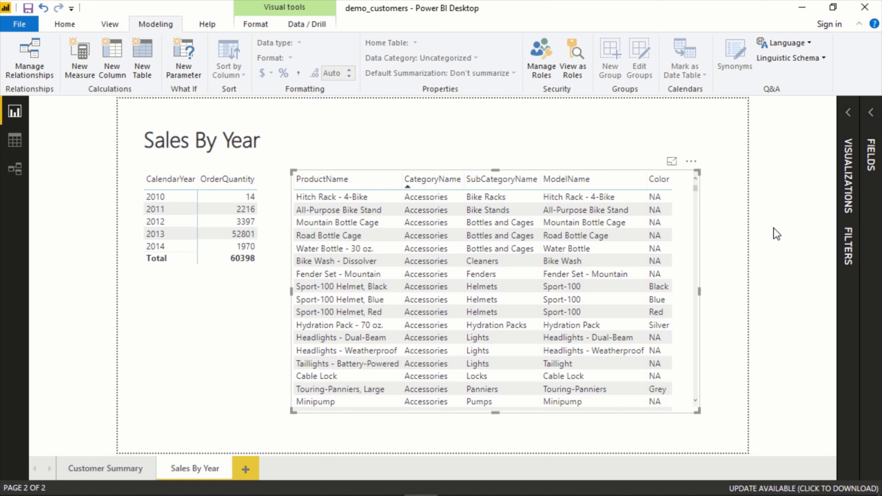
pyautogui.moveTo(772, 237)
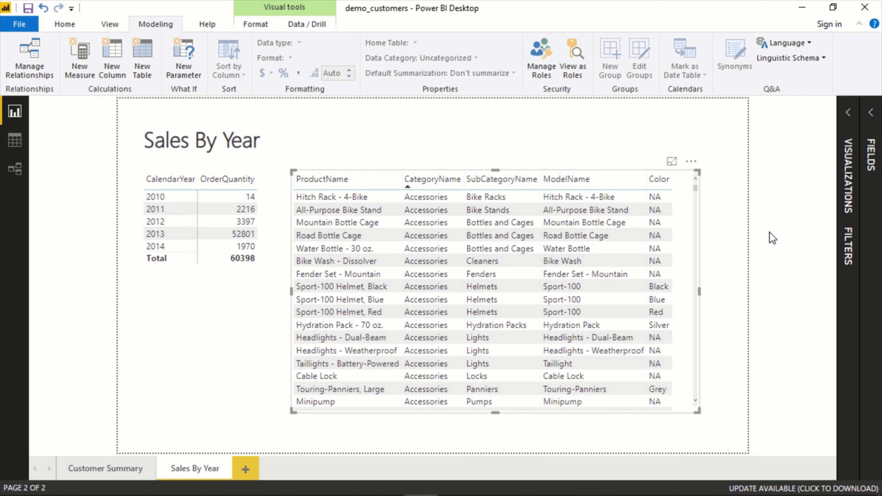
pyautogui.click(423, 458)
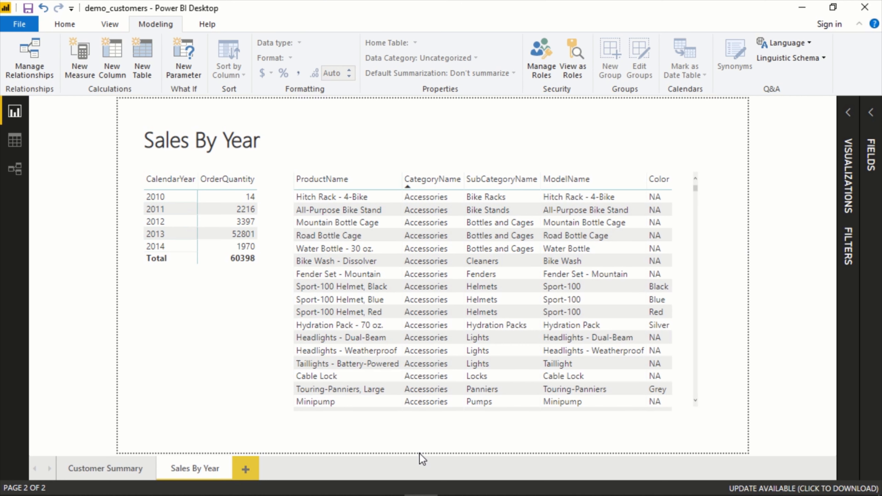